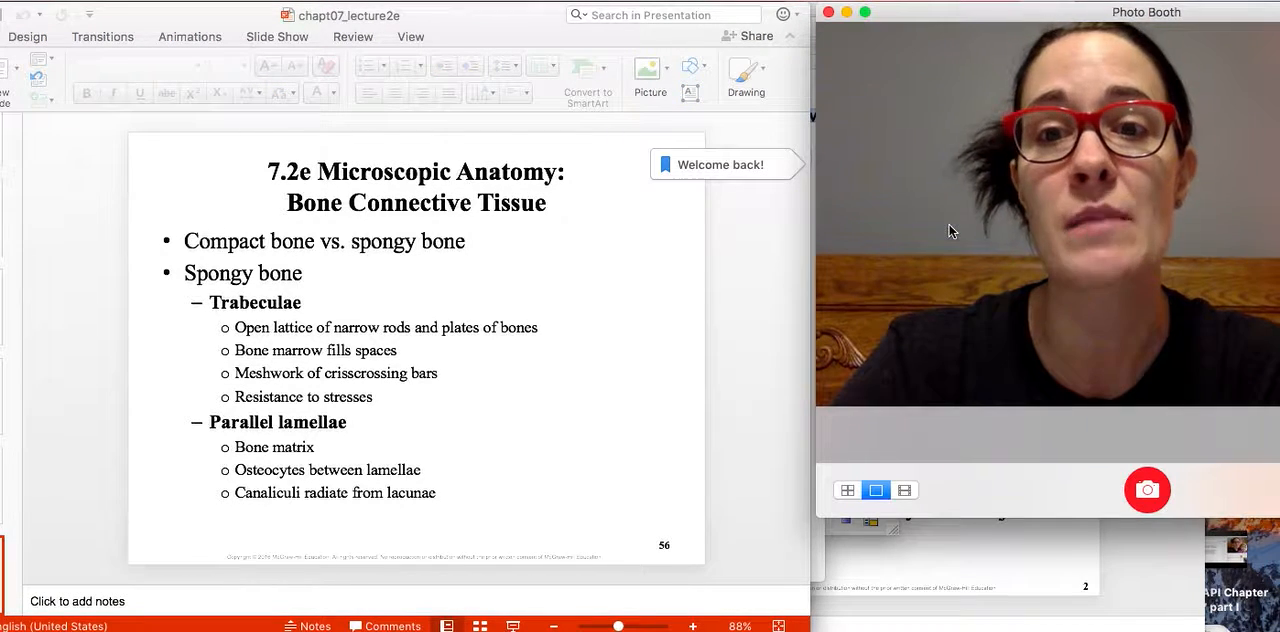
mouse_move(596, 352)
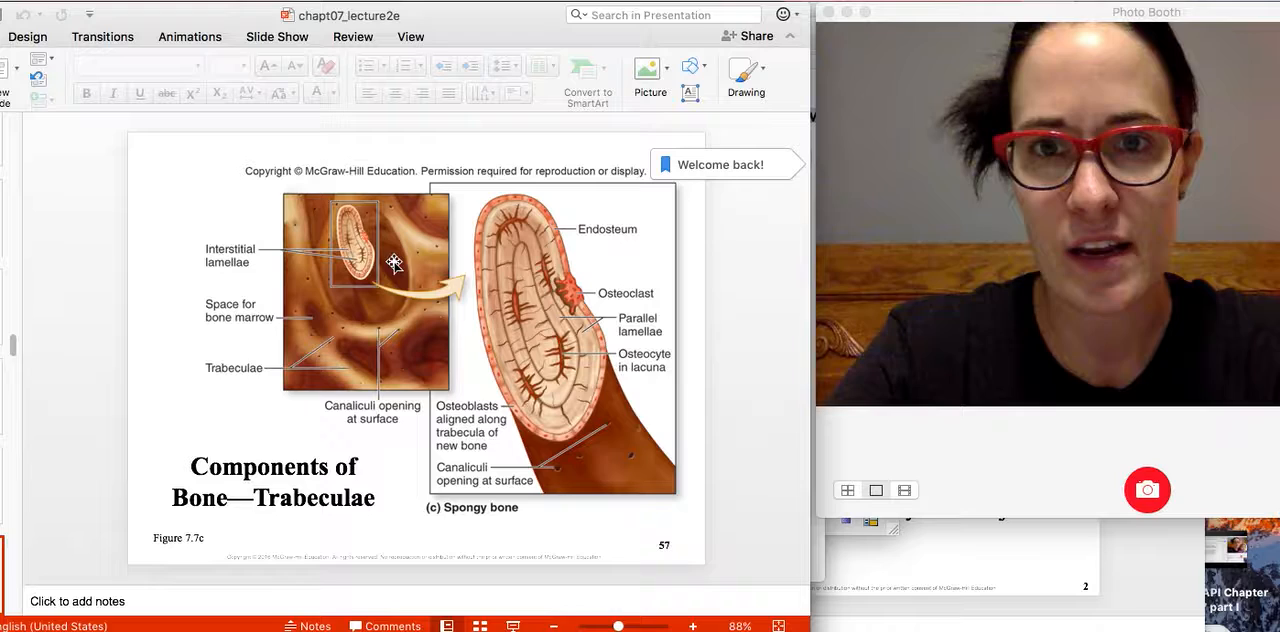
mouse_move(512, 300)
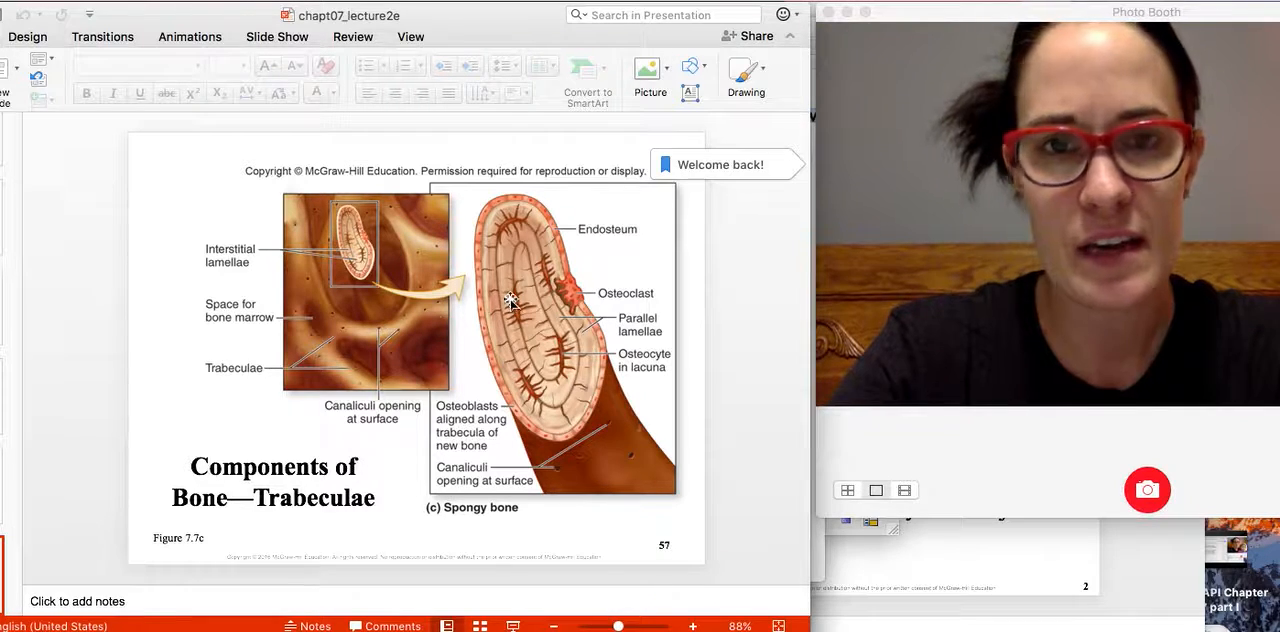
mouse_move(532, 368)
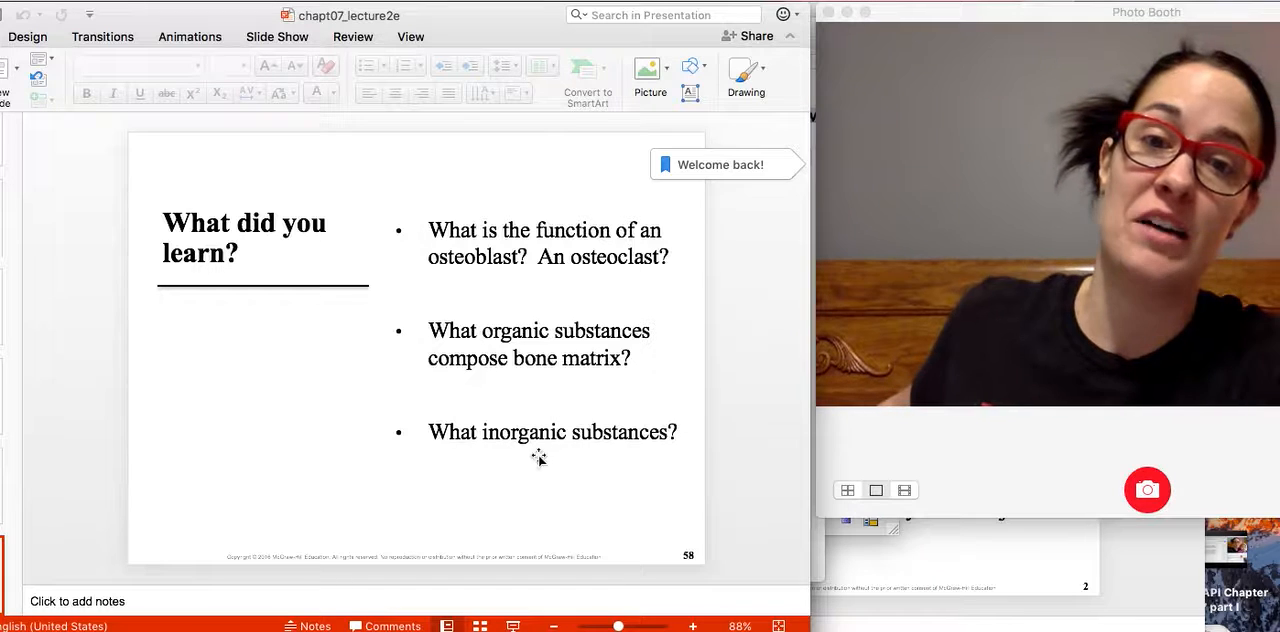
Step: Advance to slide 59, 'Microscopic Anatomy: Hyaline Cartilage Connective Tissue'
click(588, 432)
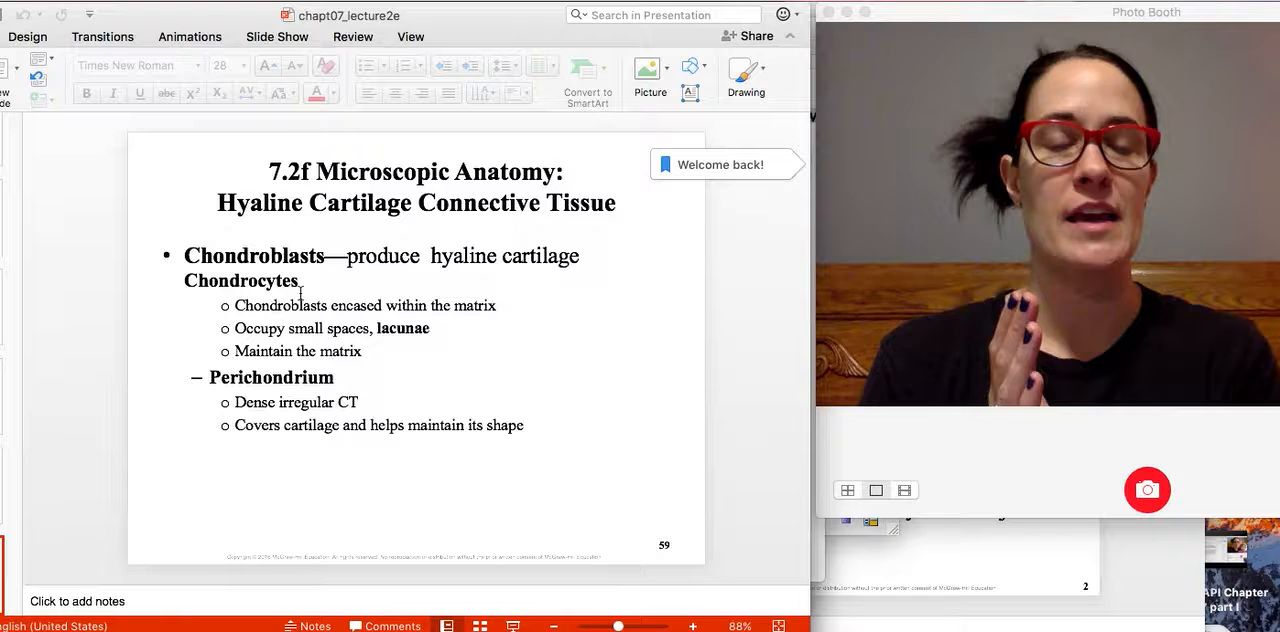
mouse_move(332, 296)
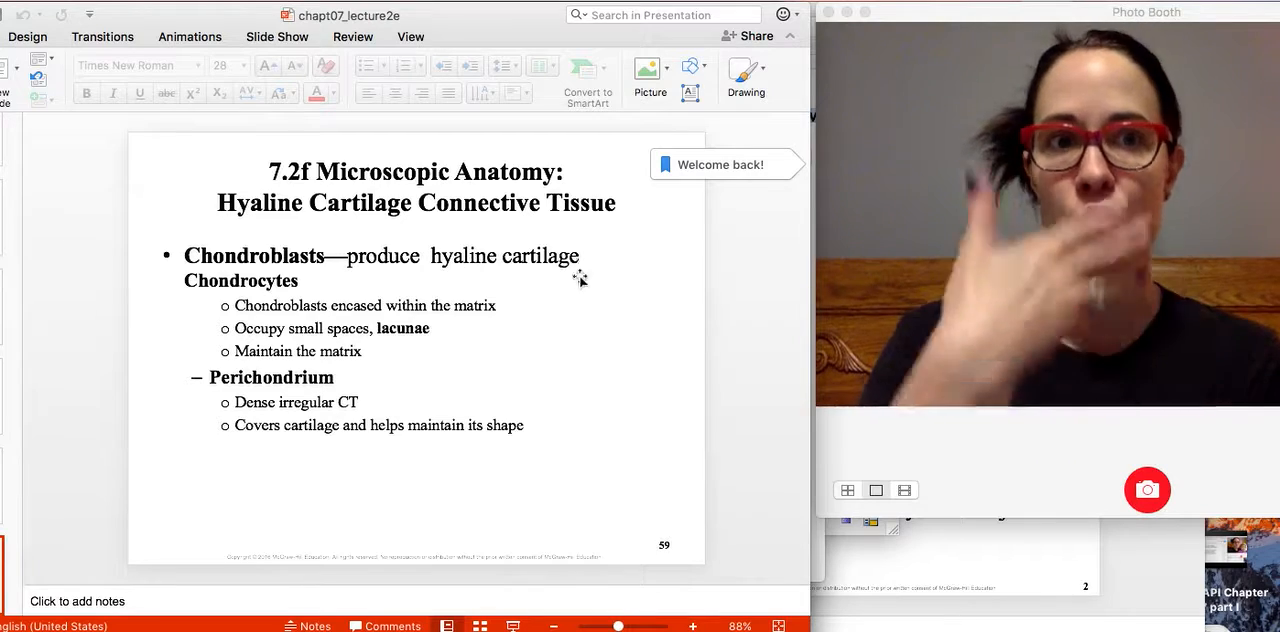
mouse_move(588, 282)
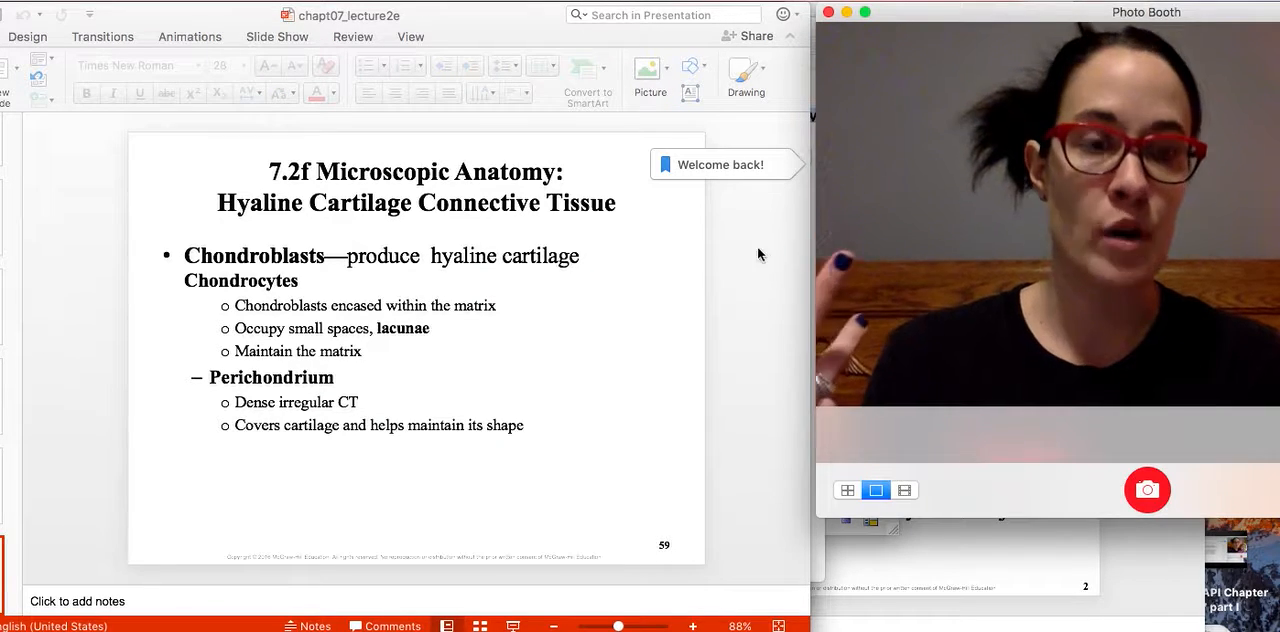
mouse_move(352, 364)
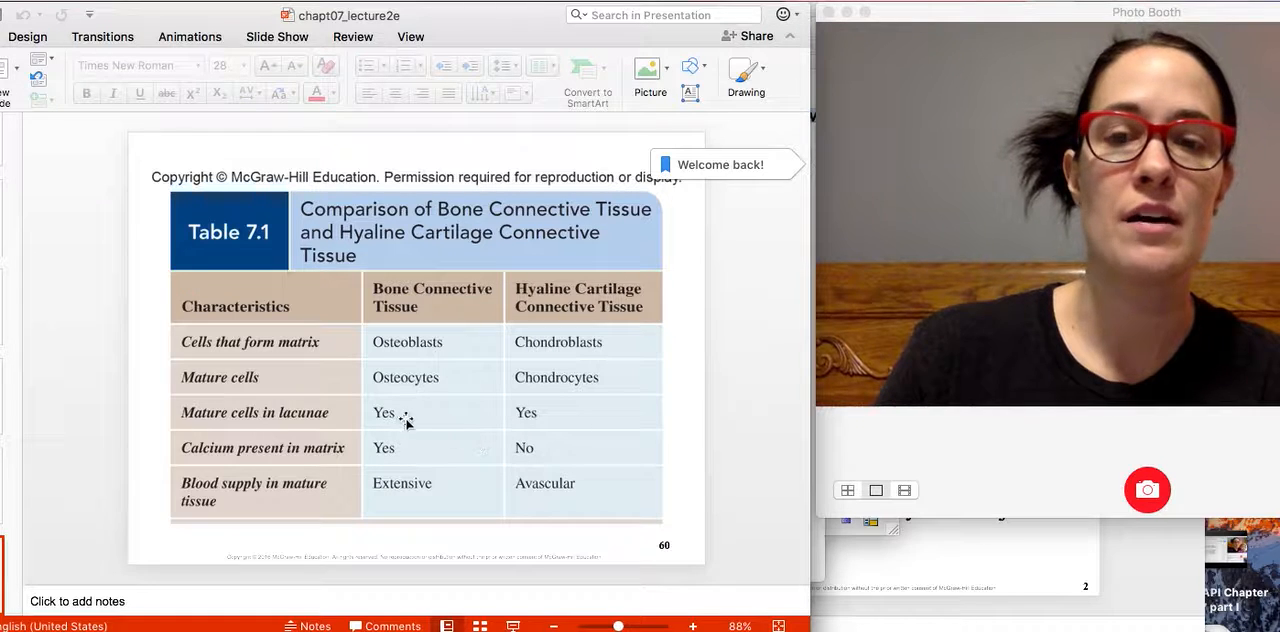
mouse_move(492, 410)
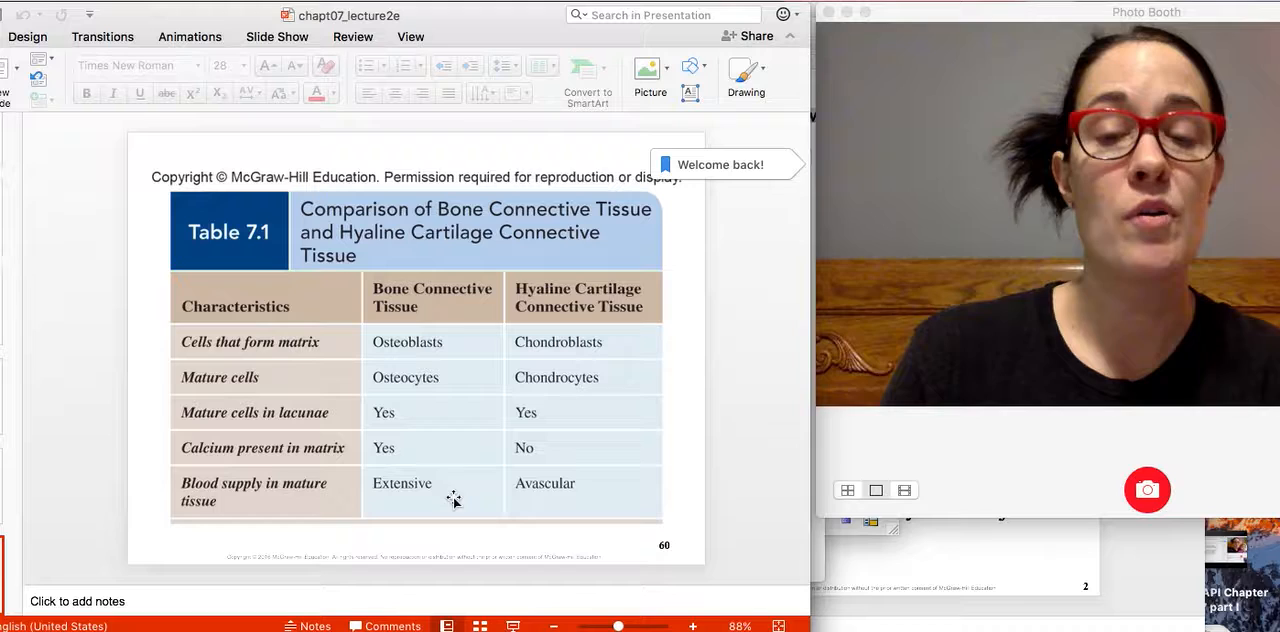
mouse_move(588, 488)
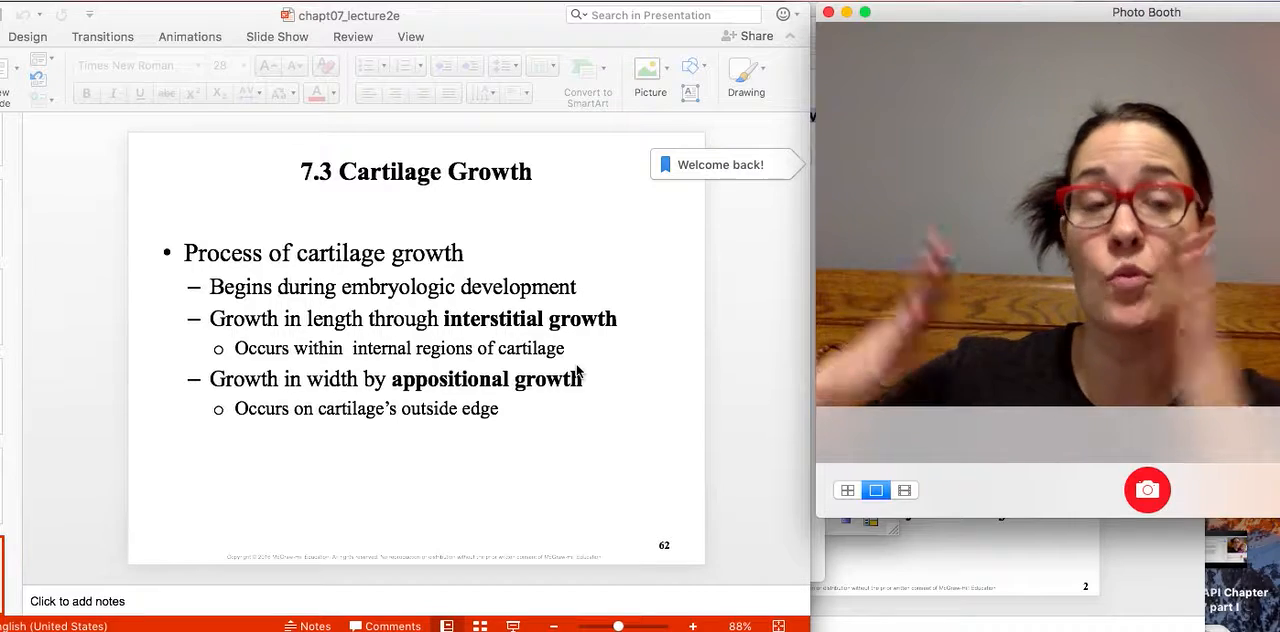
mouse_move(584, 392)
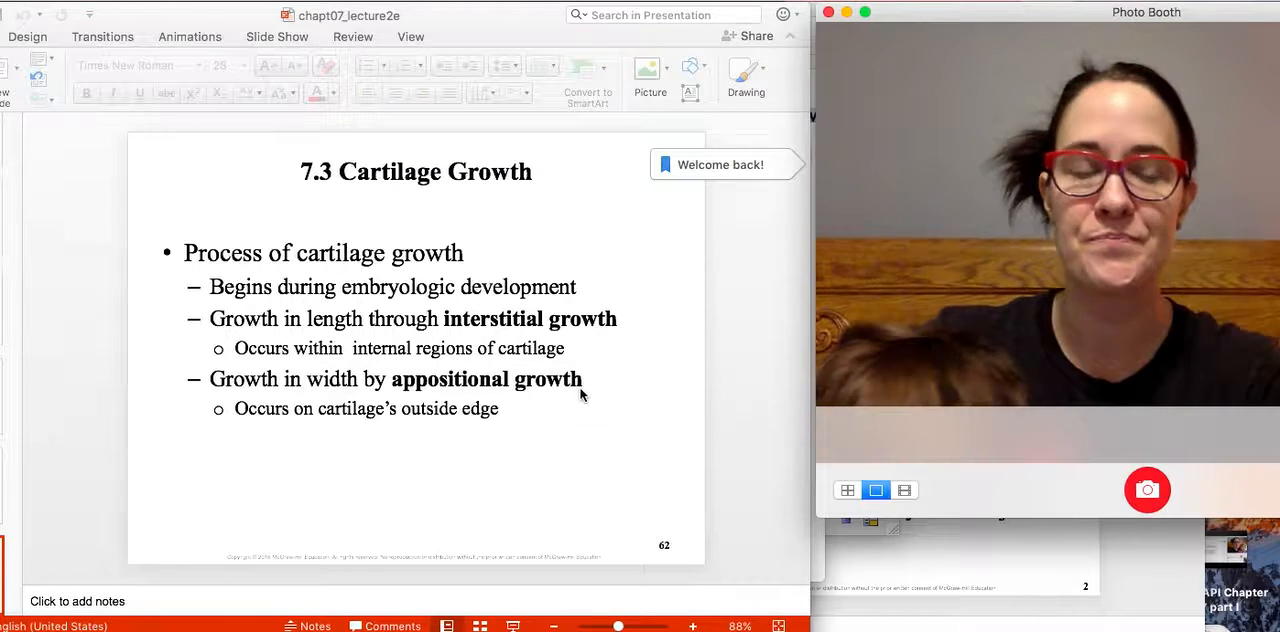